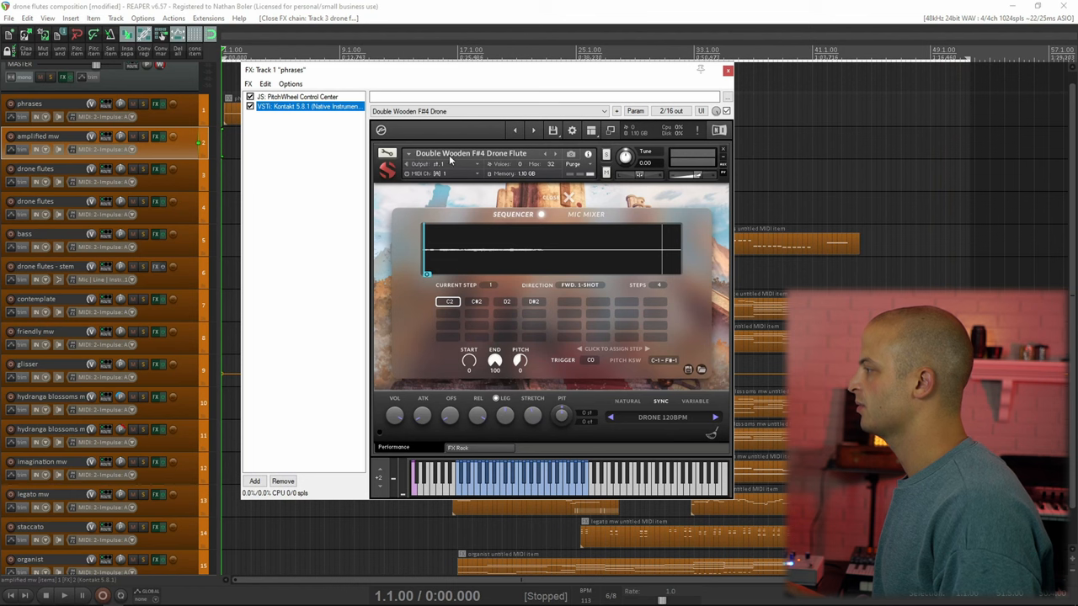
mouse_move(590, 333)
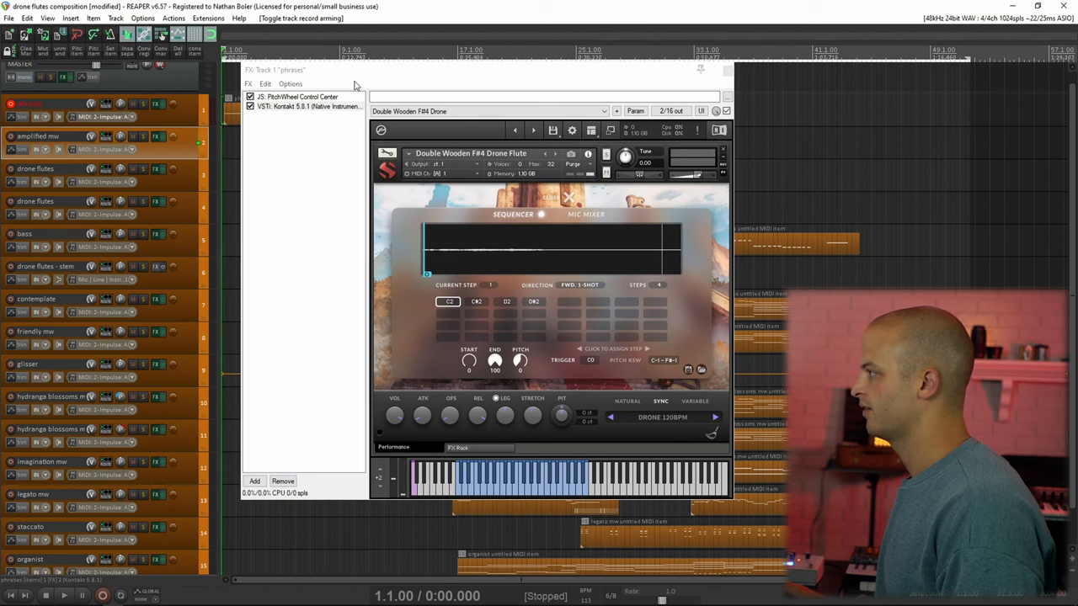
- Close the phrases track's Kontakt window, reopen it briefly during playback, then close it again
left_click(307, 106)
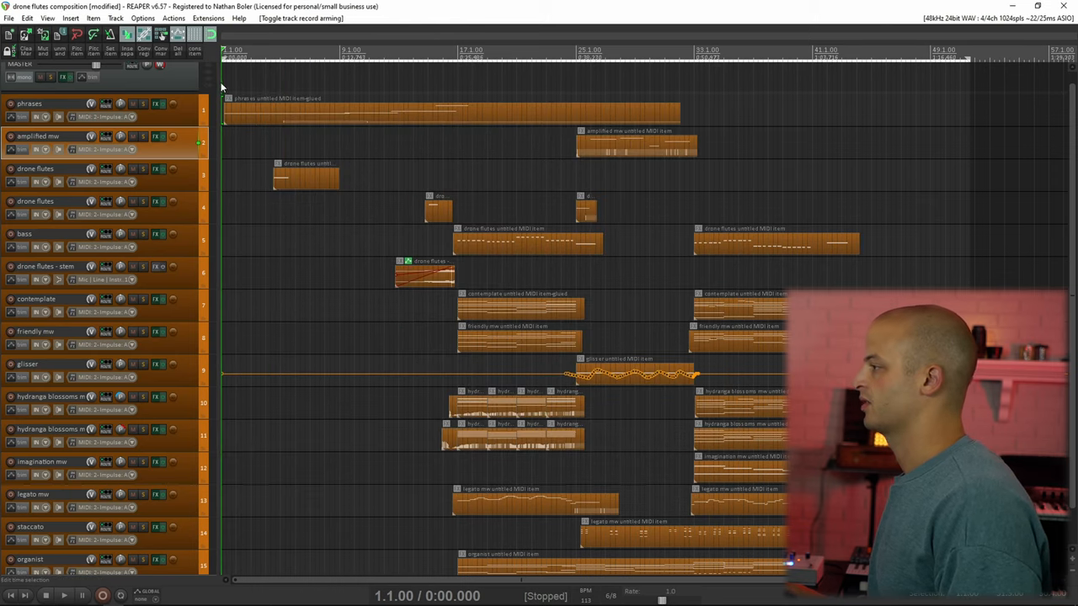
left_click(143, 104)
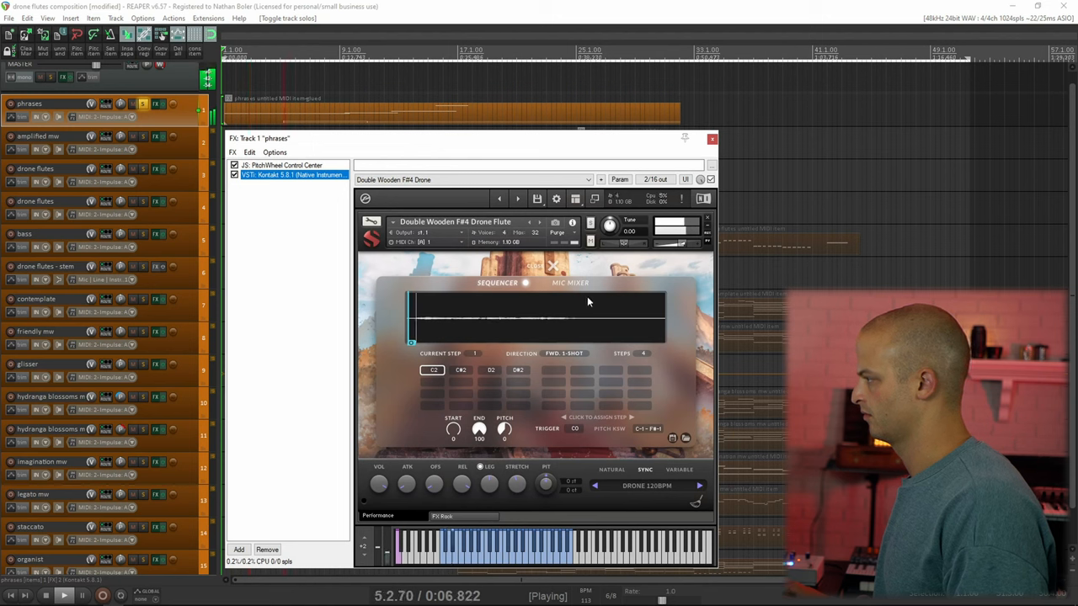
left_click(569, 283)
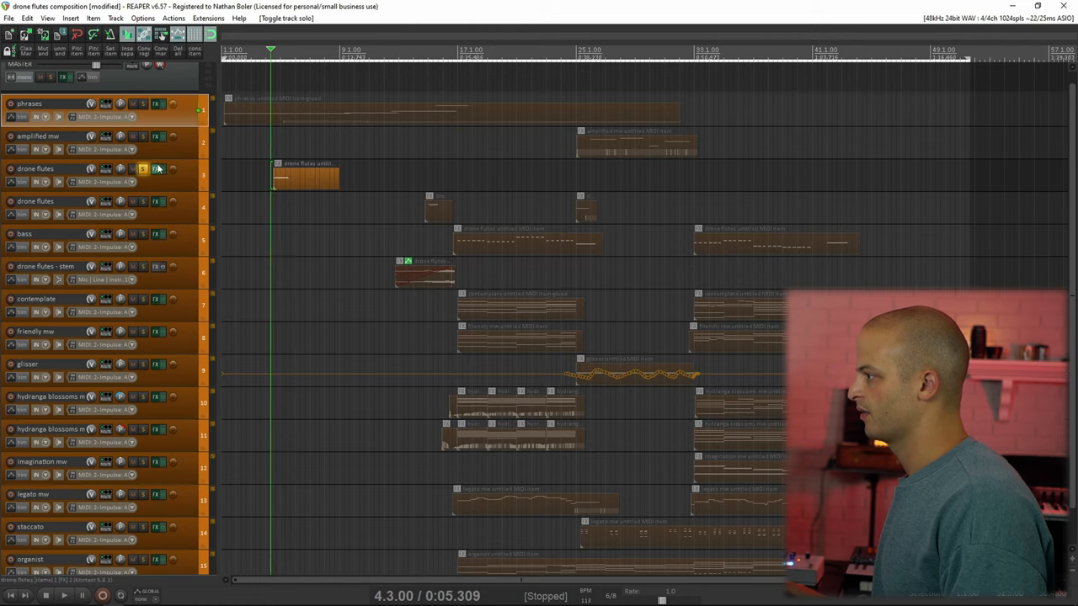
left_click(155, 169)
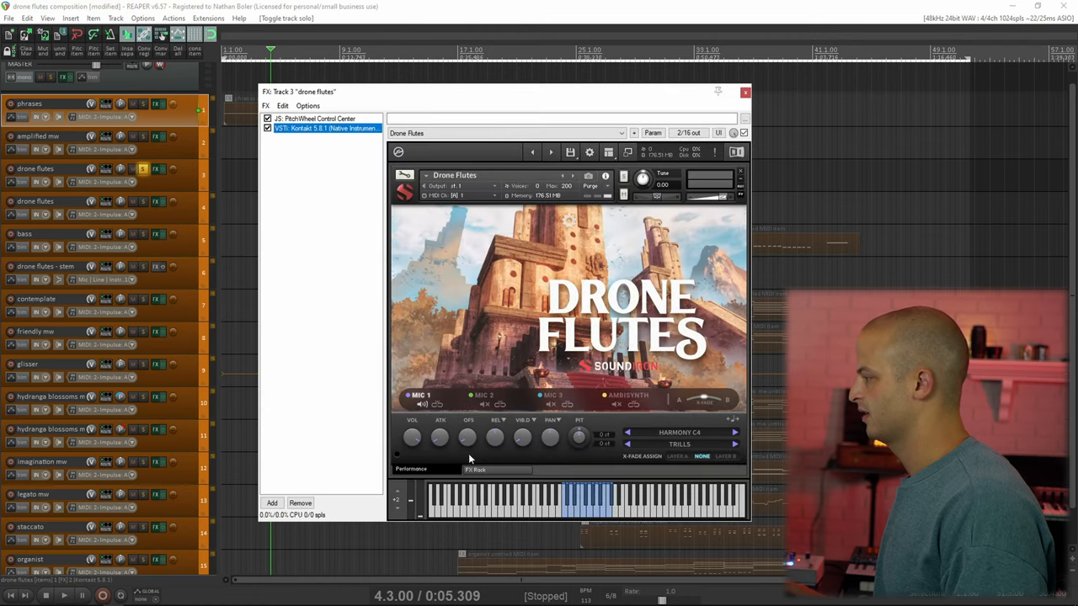
mouse_move(687, 447)
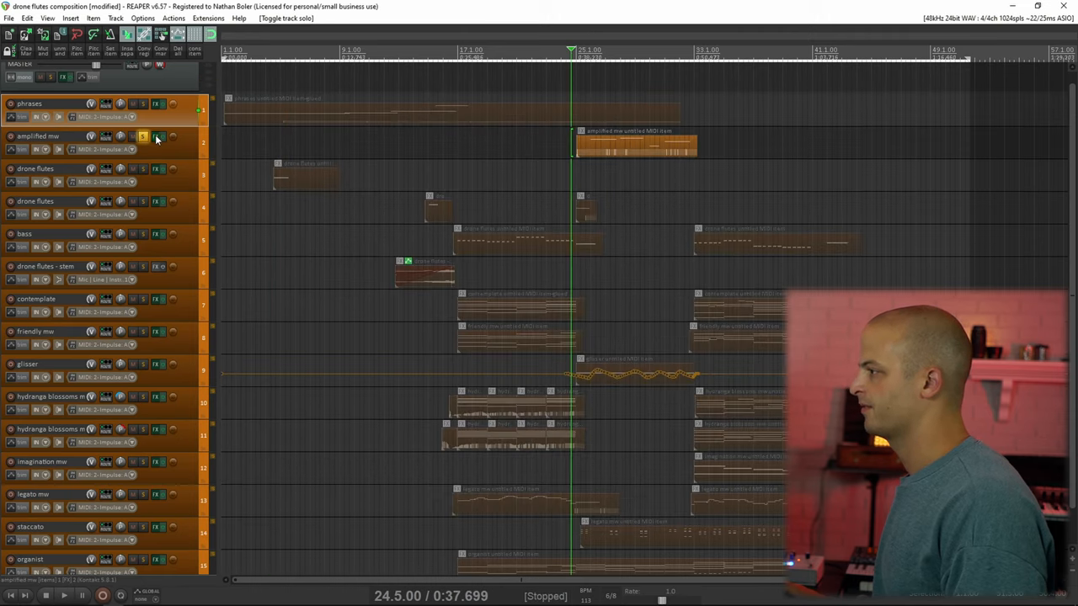
left_click(155, 137)
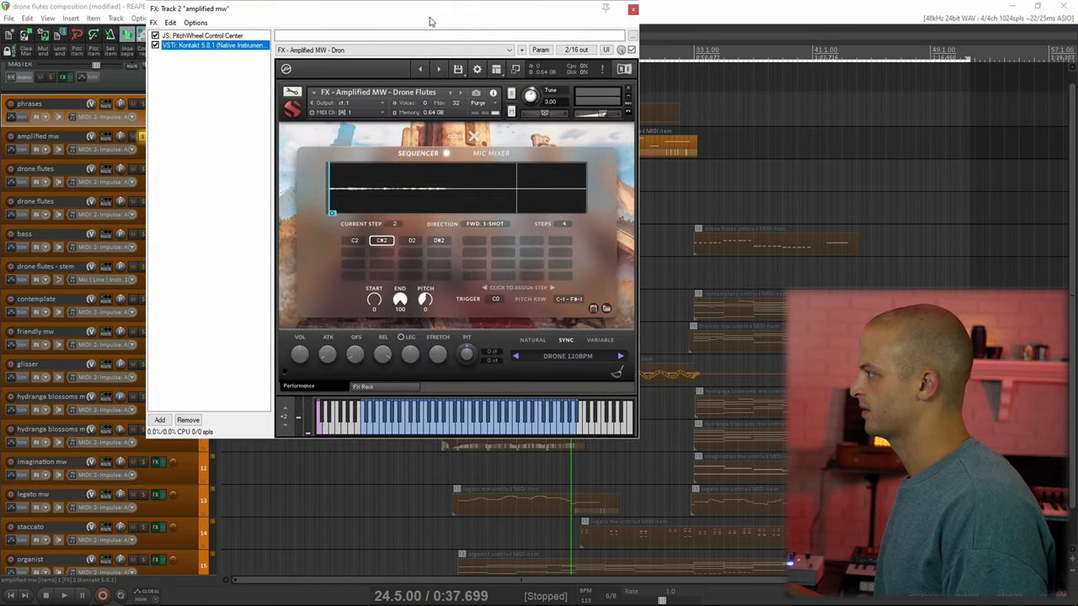
left_click(492, 152)
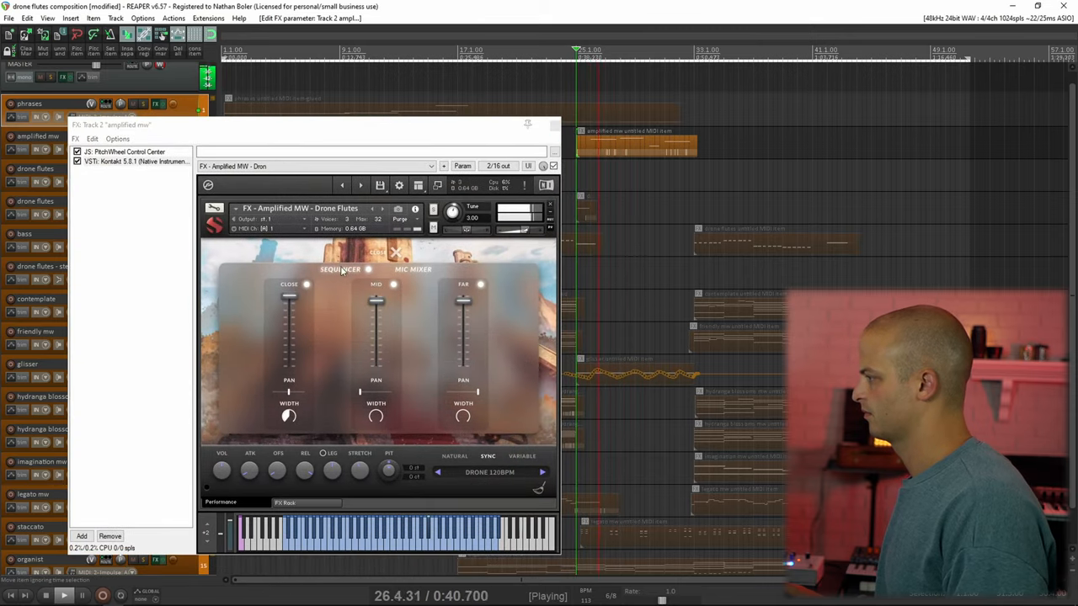
left_click(341, 269)
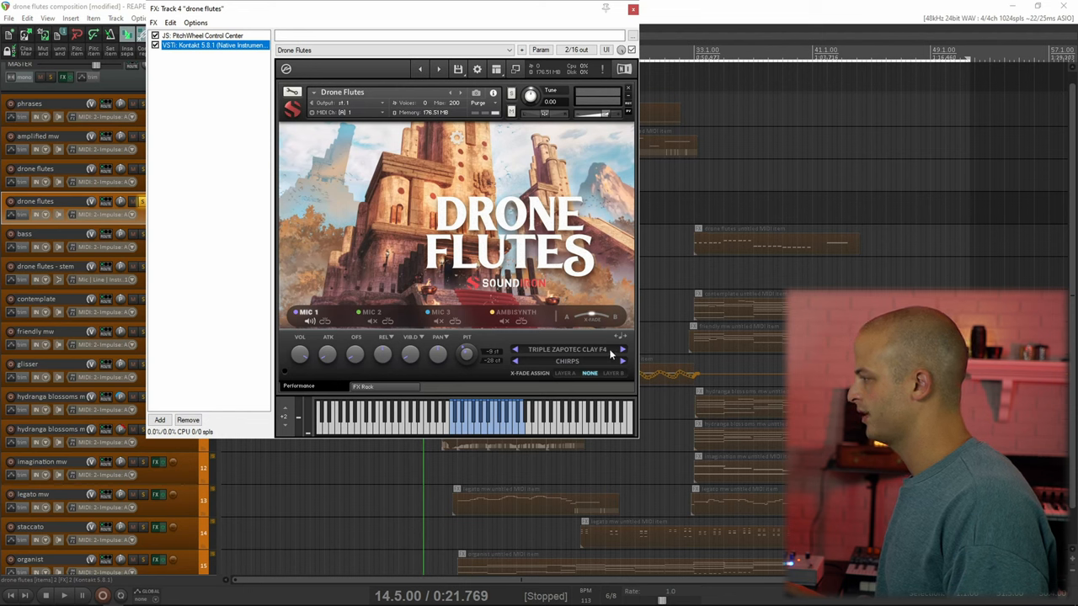
mouse_move(470, 371)
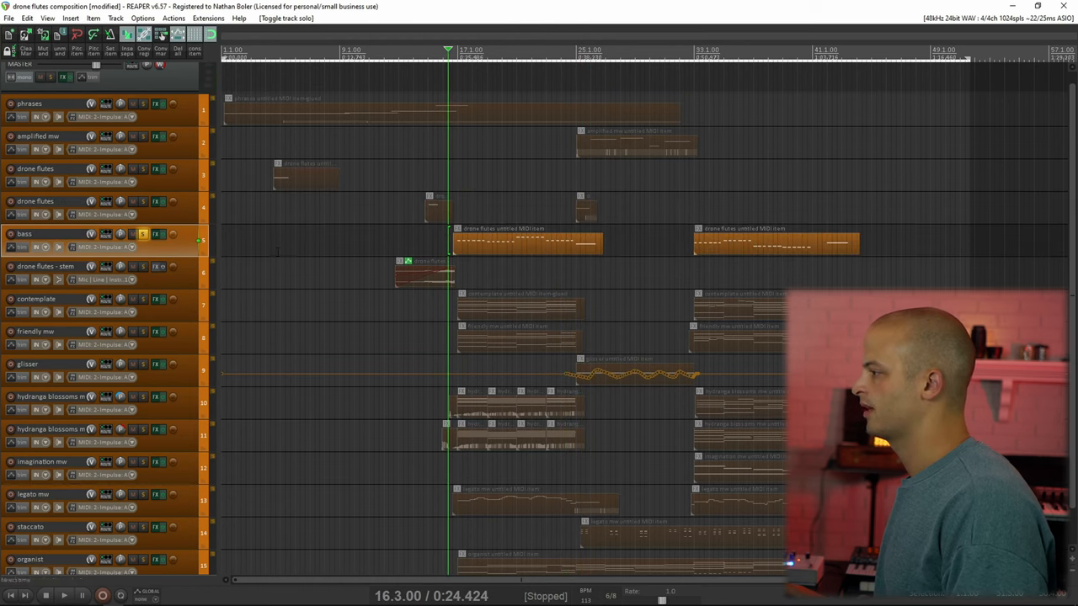
- Audition the bass track, then bring up the contemplate track's Kontakt Drone Flutes instrument
left_click(155, 232)
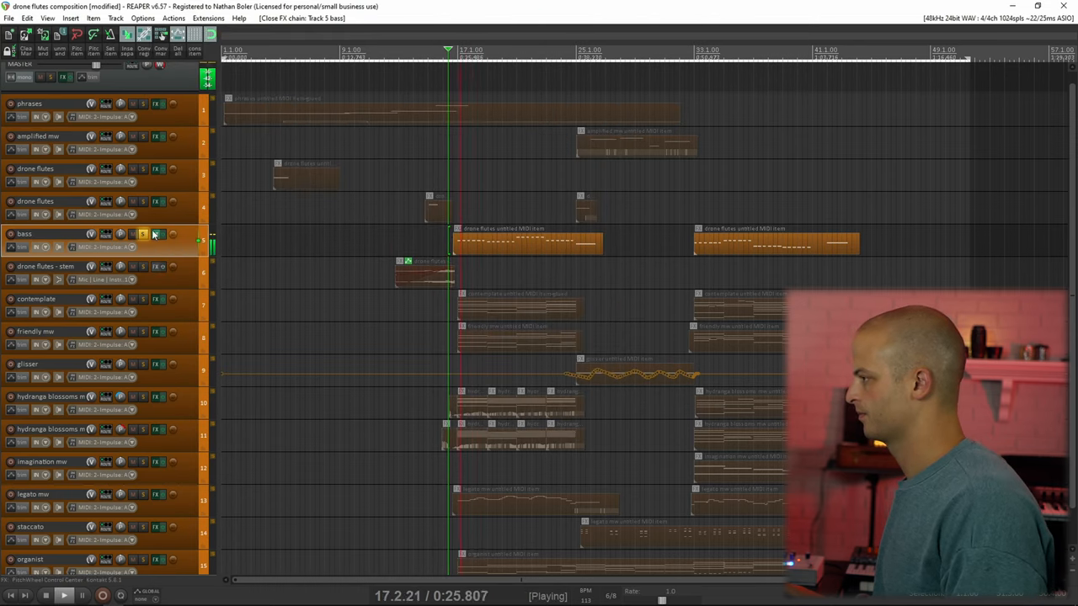
left_click(155, 233)
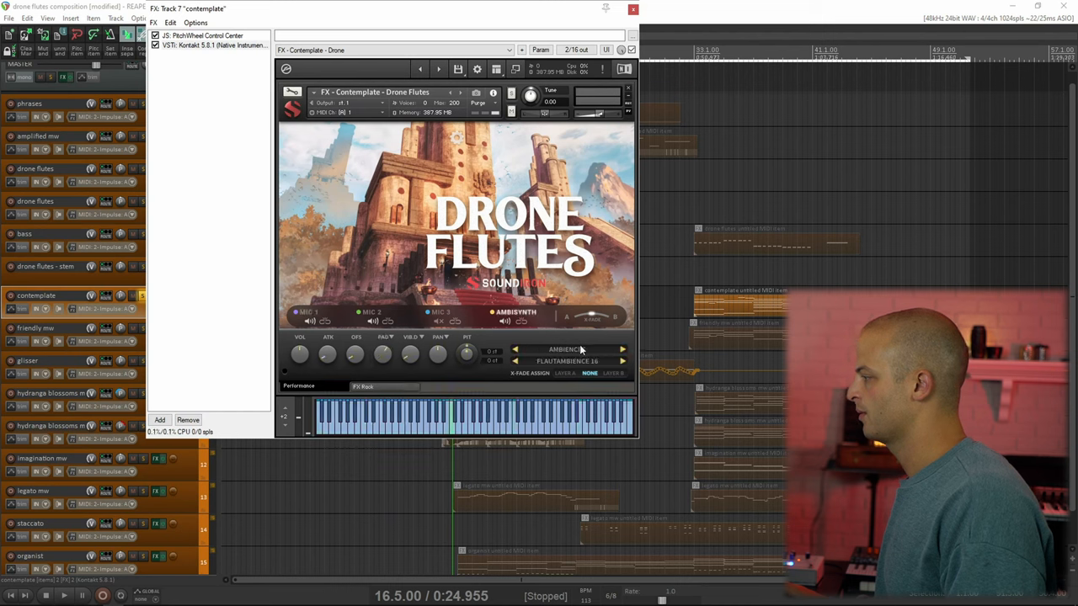
- Close the contemplate Kontakt window, play its part, reopen the instrument briefly and close it again
left_click(568, 360)
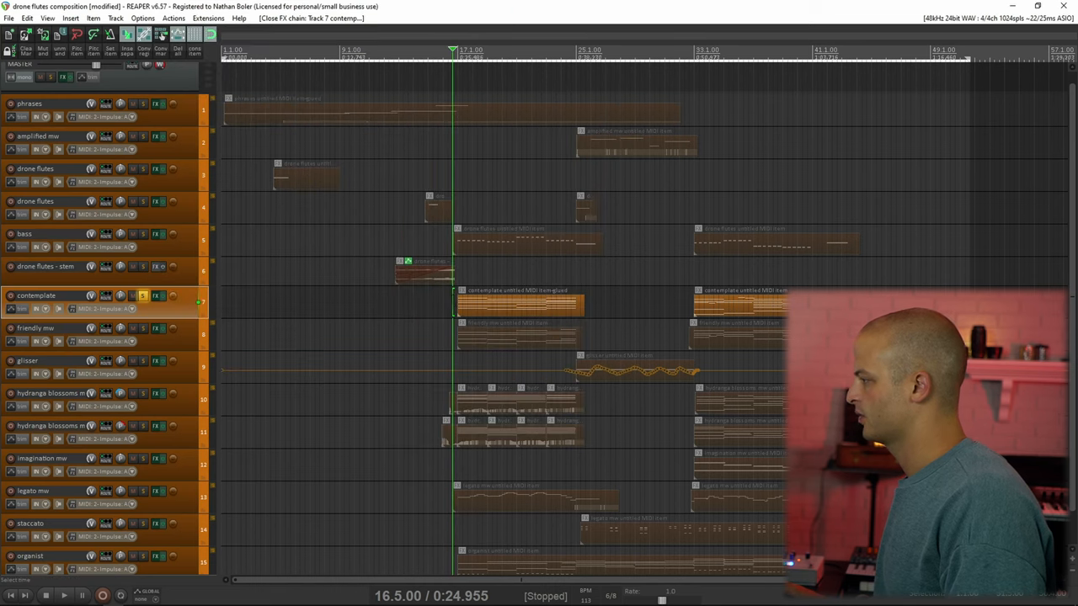
left_click(64, 596)
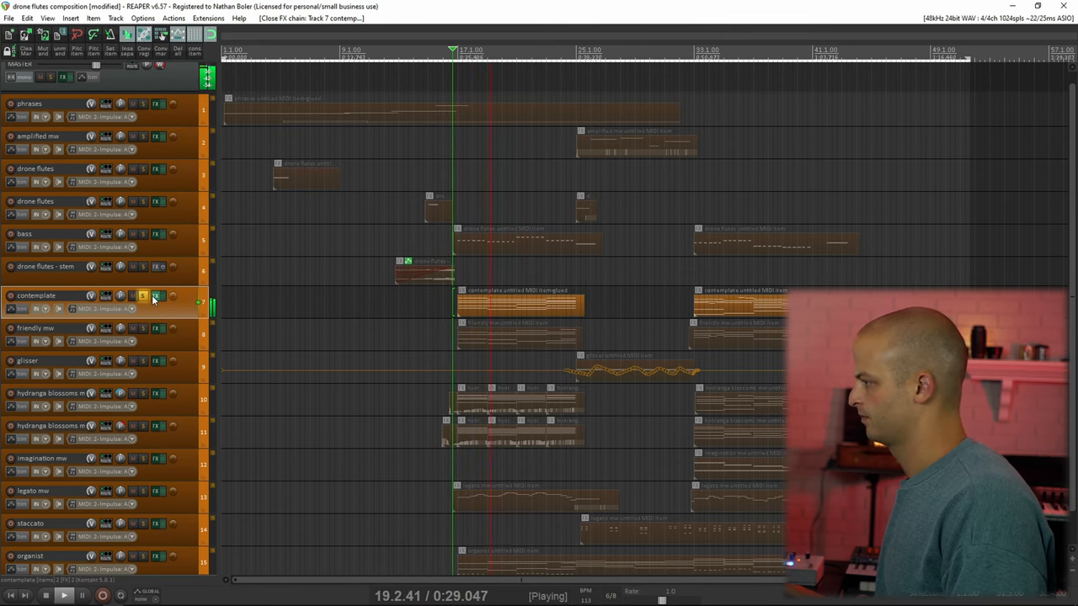
left_click(155, 296)
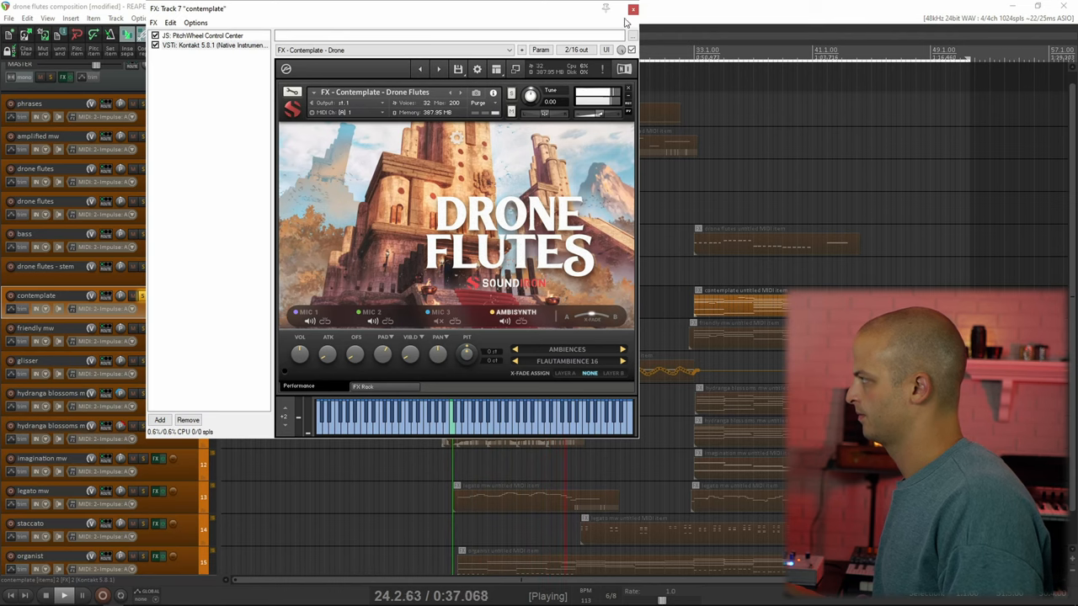
left_click(634, 10)
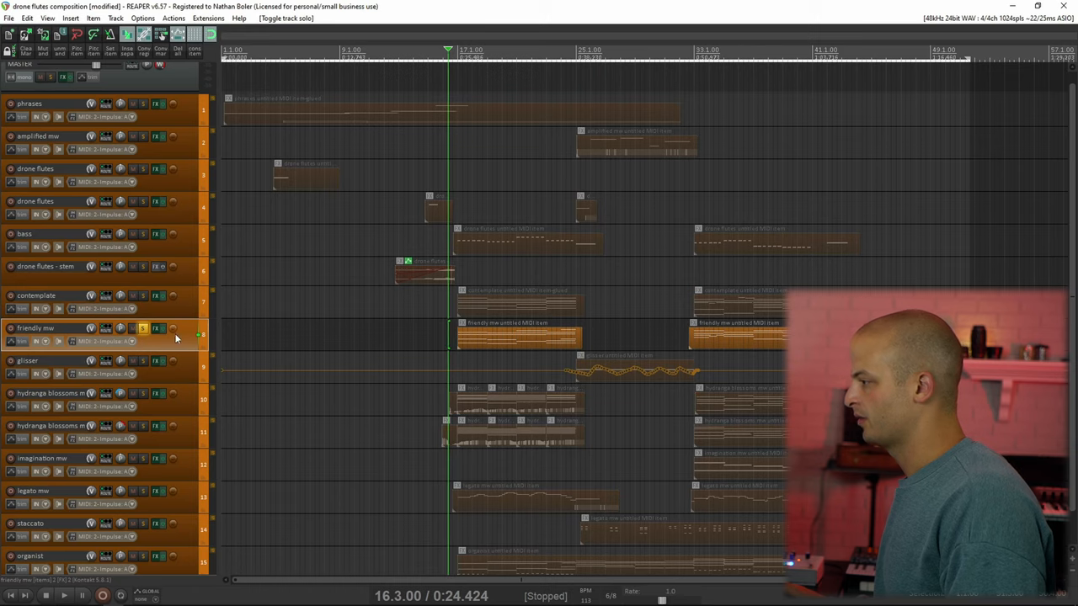
- Audition and close the friendly mw track's Kontakt instrument, then bring up the glisser track's instrument
left_click(155, 329)
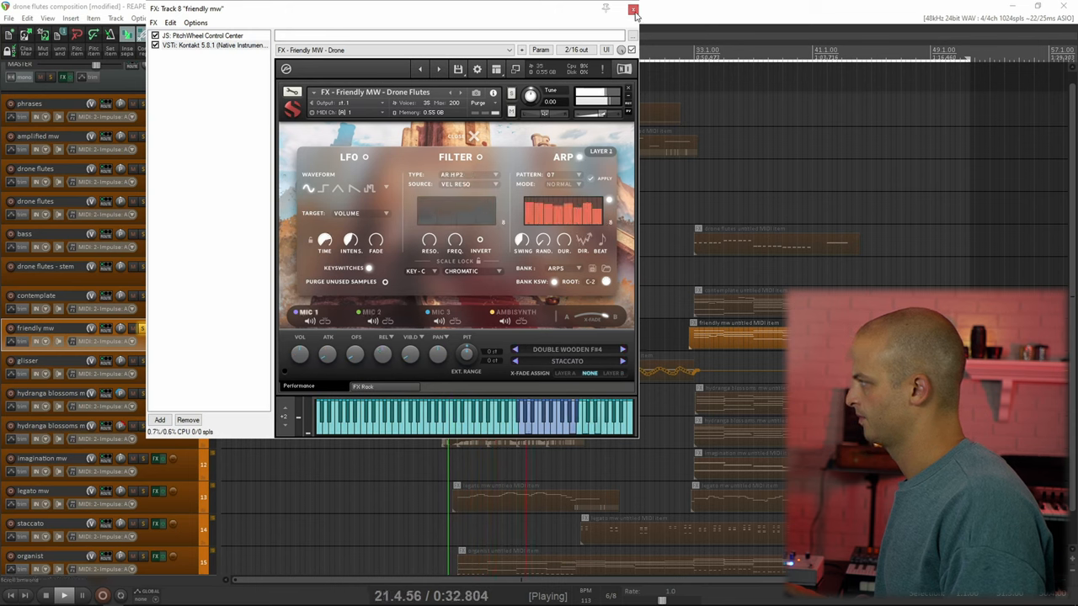
left_click(633, 10)
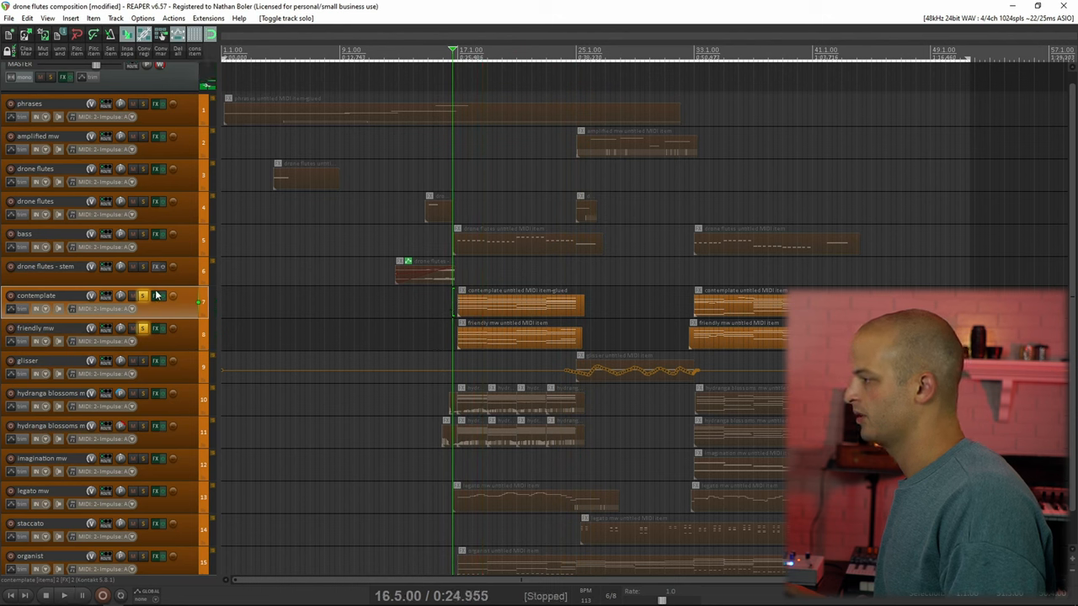
left_click(142, 297)
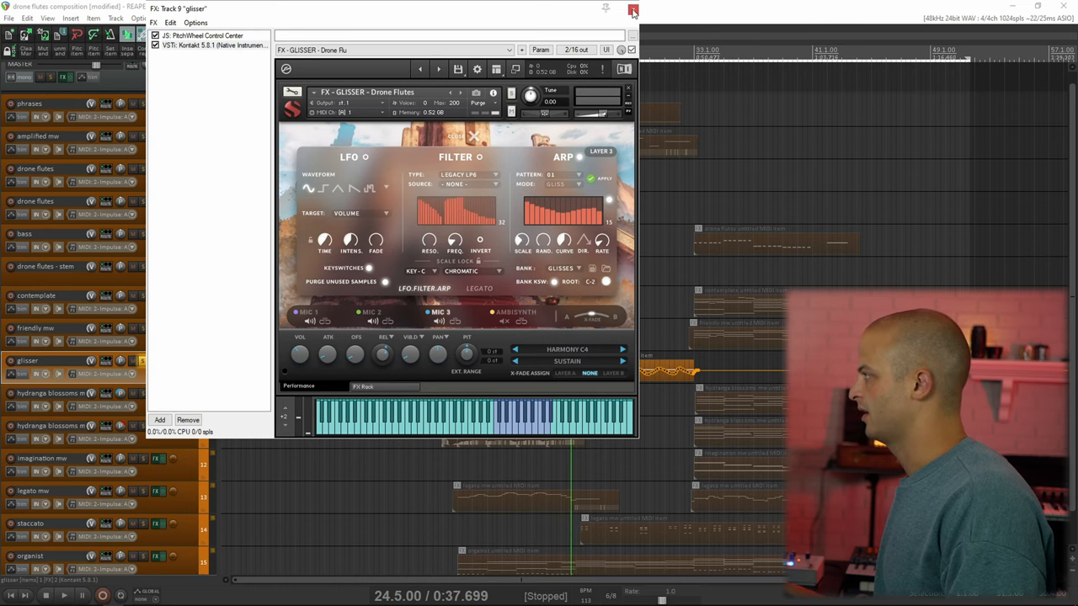
- Close the glisser Kontakt window so the hydrangea blossoms mw instrument can be shown next
left_click(633, 10)
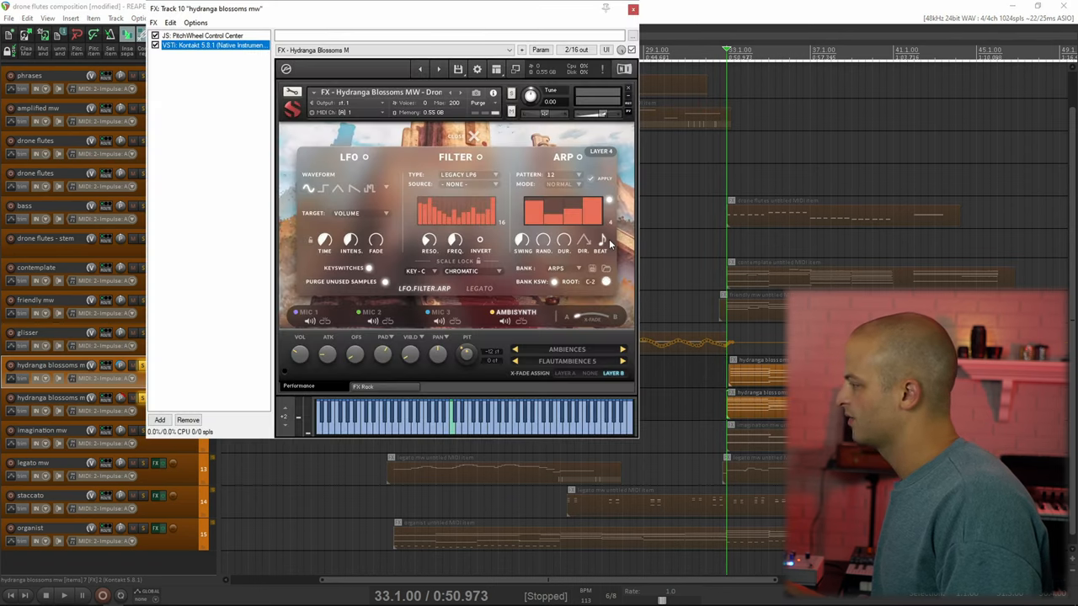
- Close the hydrangea blossoms mw Kontakt window, leaving the track arrangement showing
left_click(634, 10)
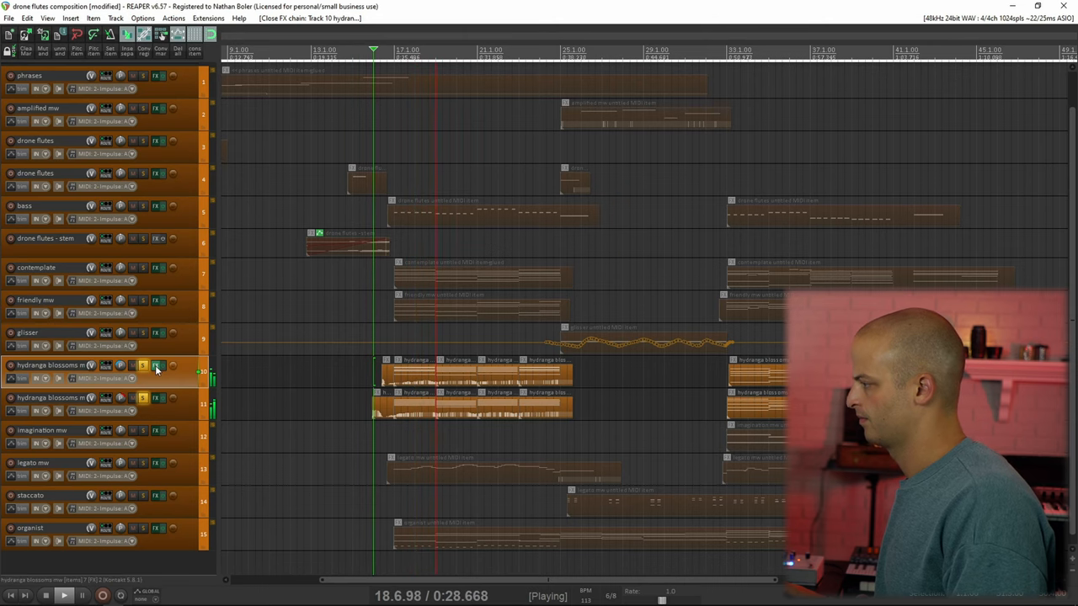
left_click(155, 371)
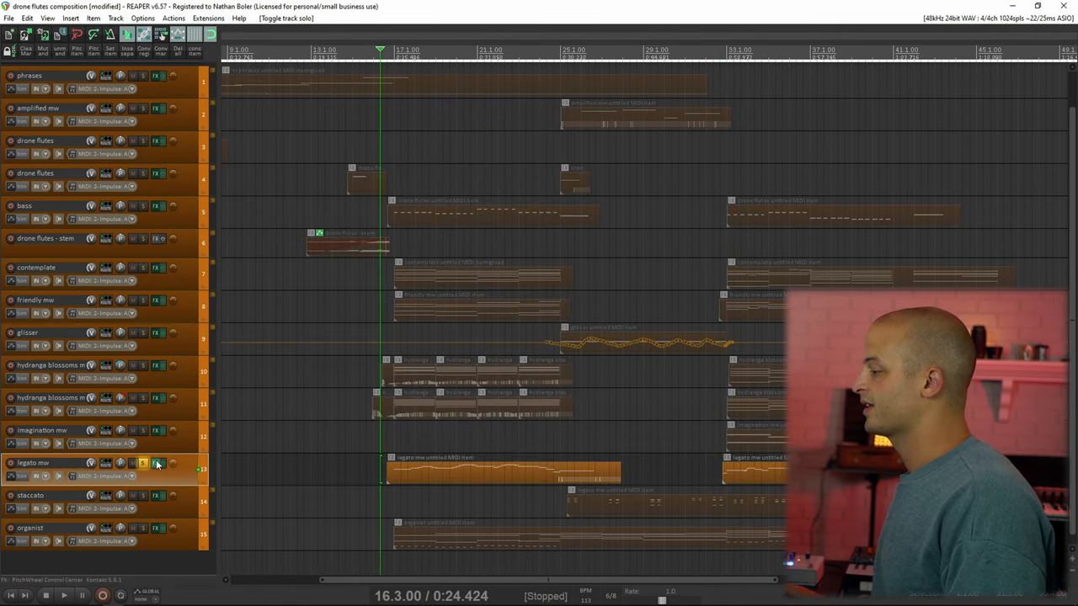
- Review the legato mw track's Kontakt instrument and play back from later in the song
left_click(142, 462)
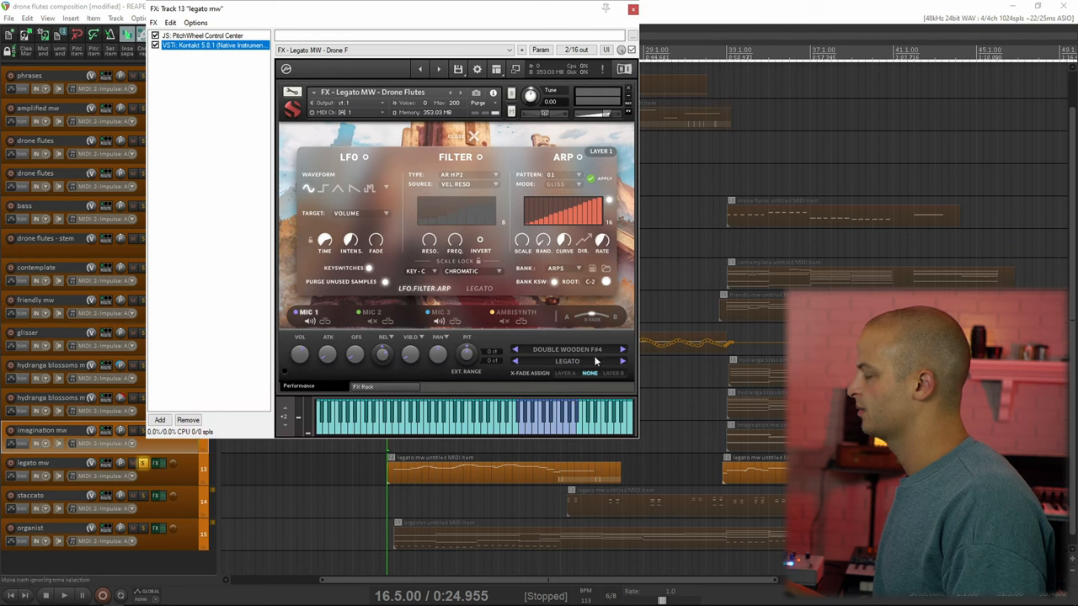
left_click(567, 361)
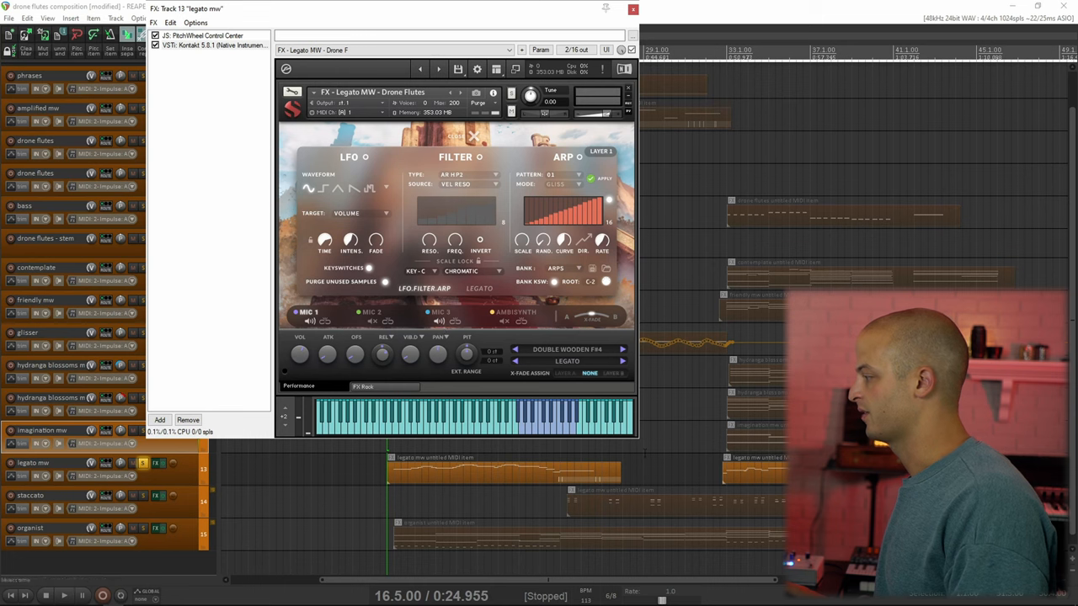
left_click(721, 464)
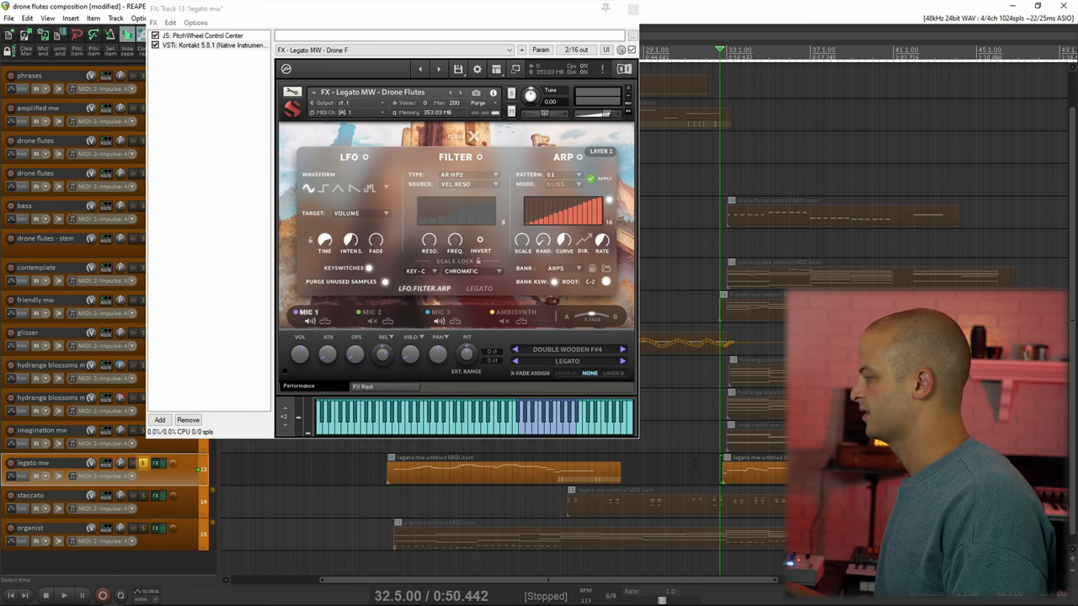
left_click(64, 597)
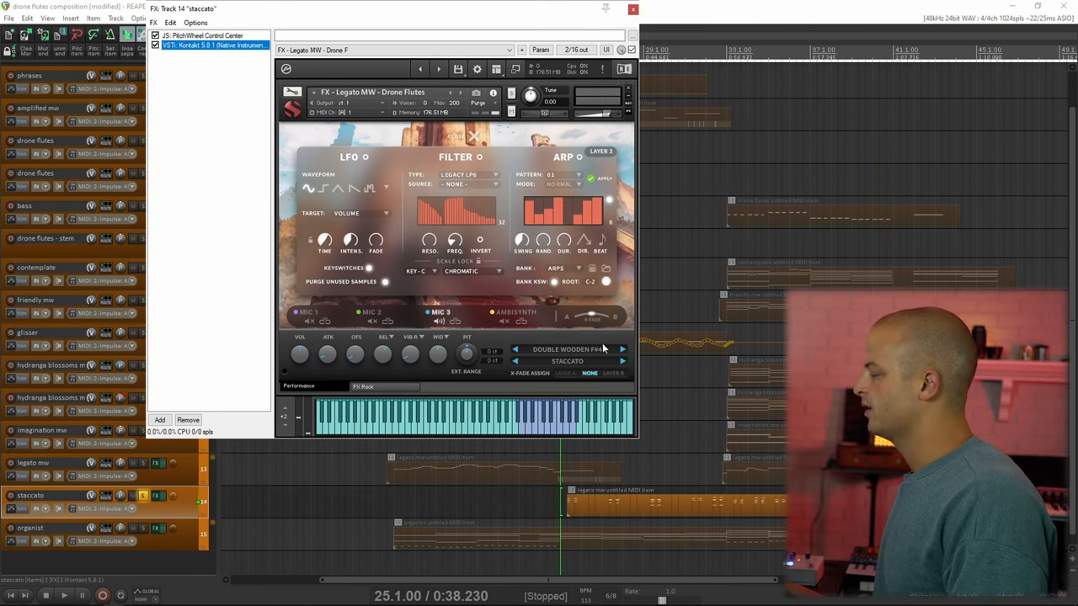
- View the staccato instrument's articulation list during playback, then close its Kontakt window
left_click(567, 361)
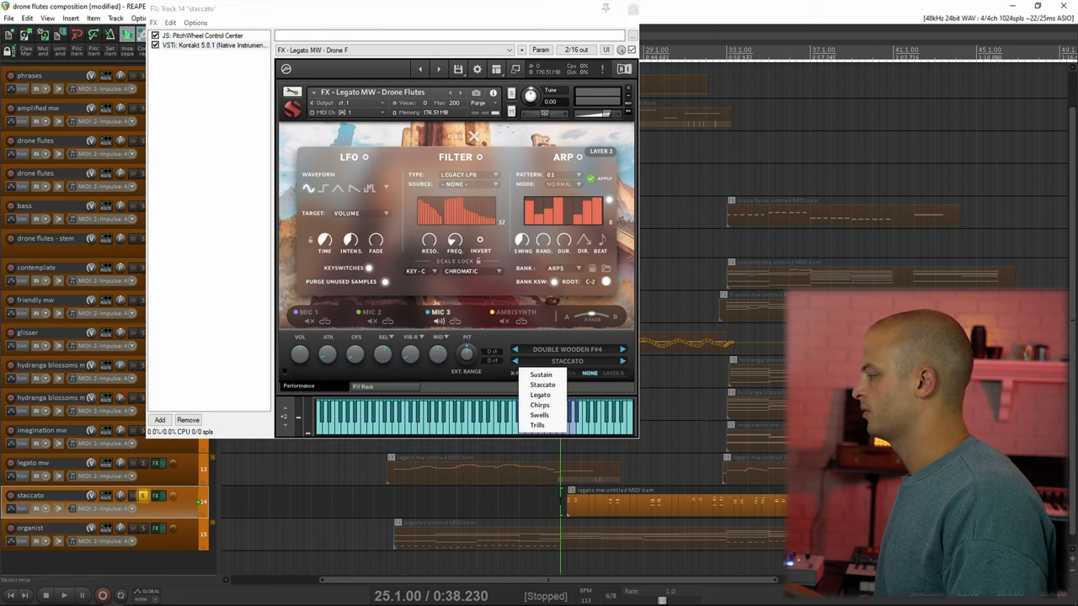
left_click(64, 596)
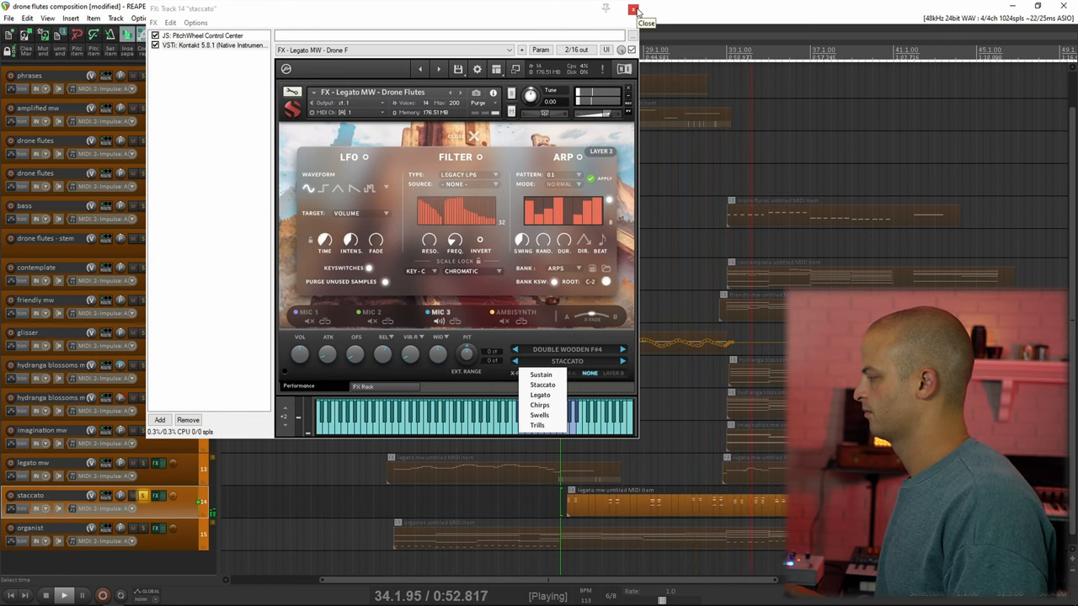
left_click(633, 10)
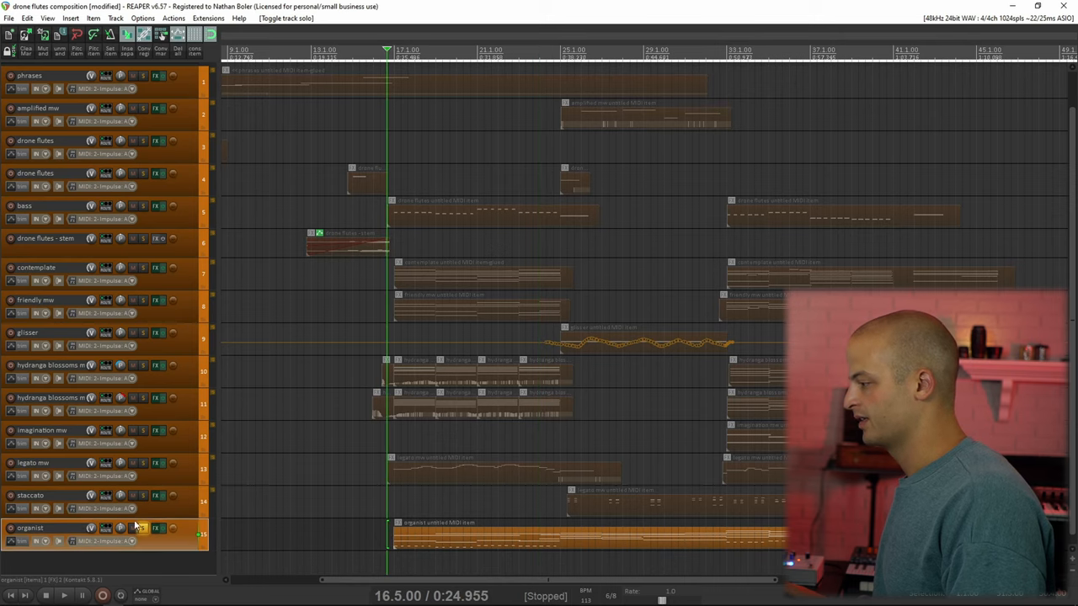
- Bring up the organist track's Drone Flutes instrument, view its AMBISYNTH layer, then close it
left_click(155, 529)
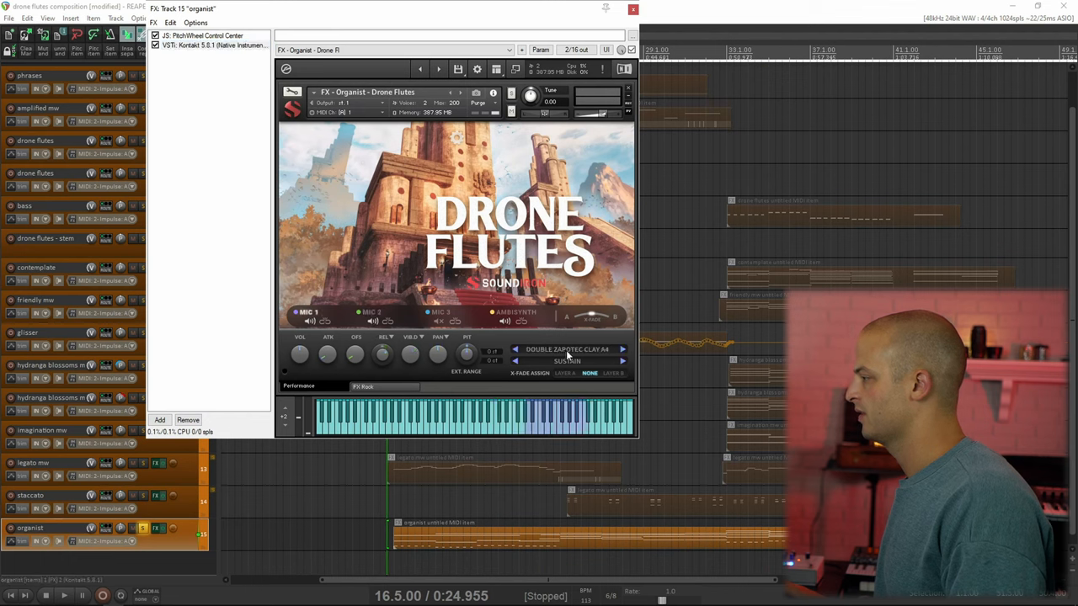
left_click(566, 349)
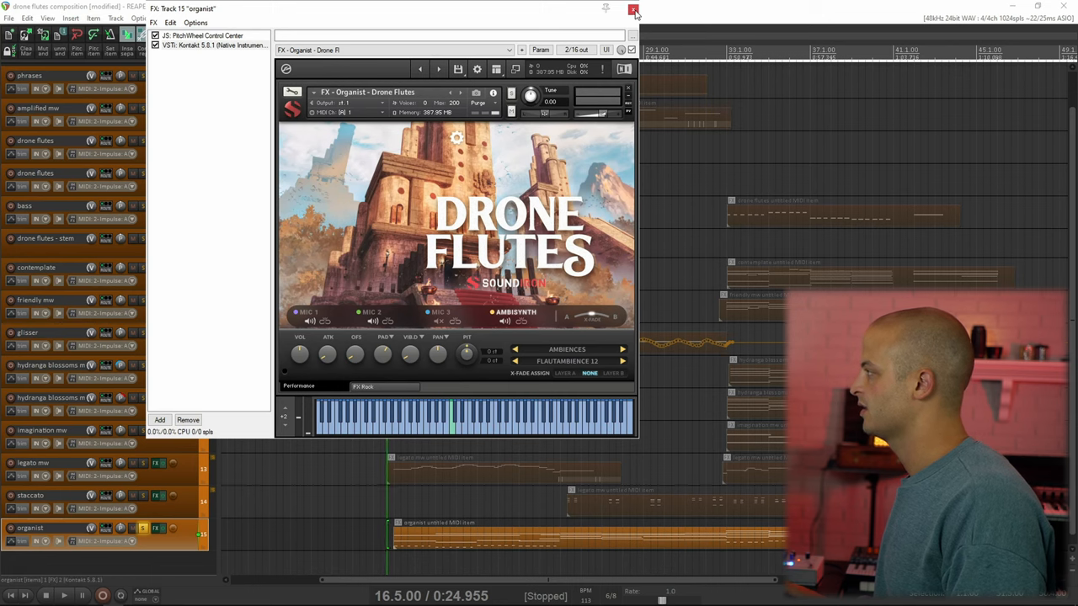
left_click(633, 10)
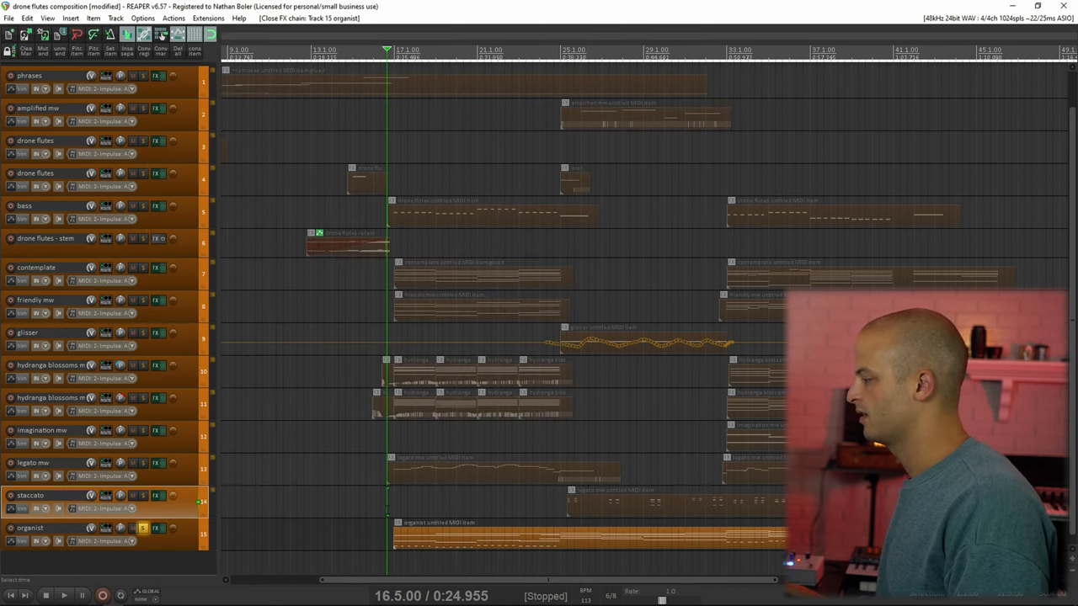